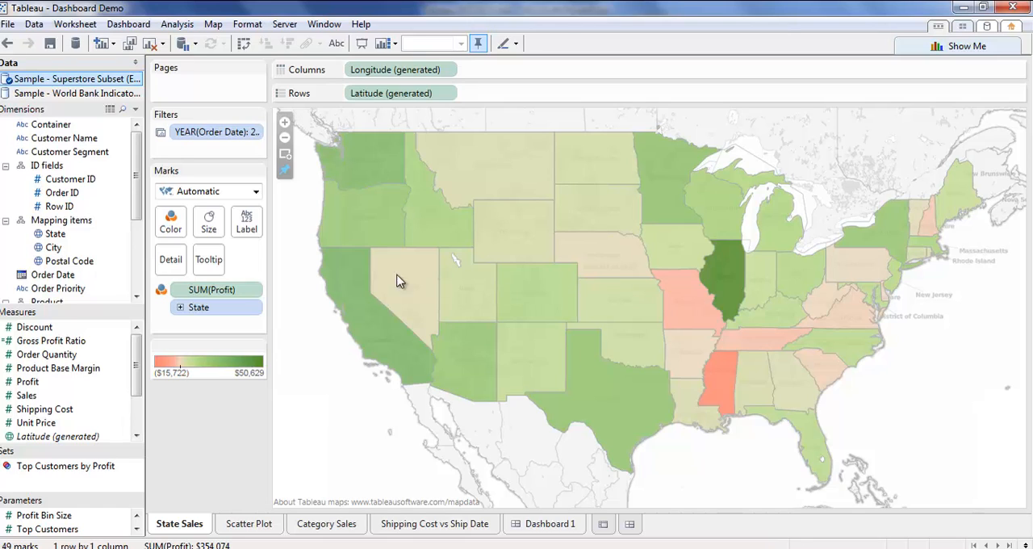
mouse_move(258, 436)
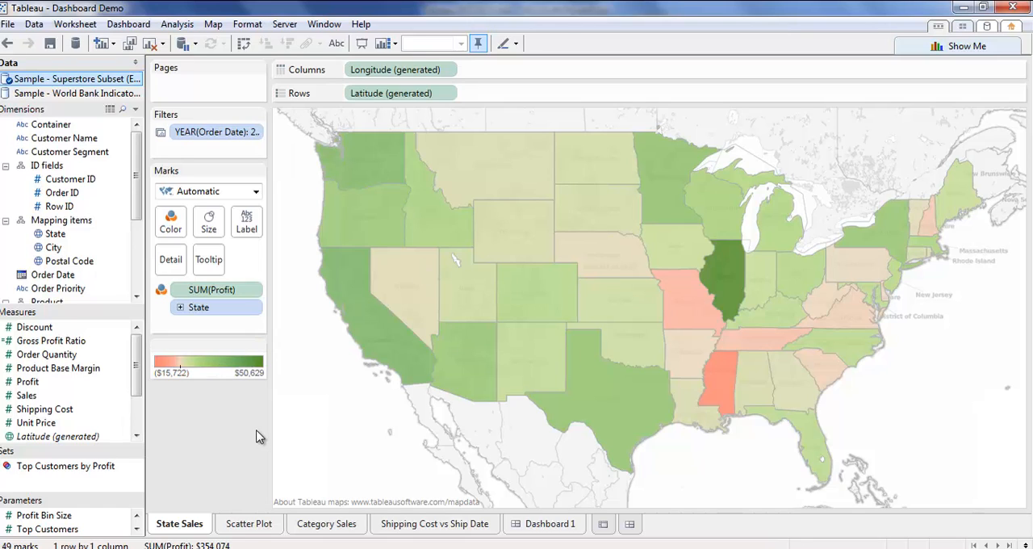
Step: Review the Scatter Plot sheet, then the Category Sales sheet
click(249, 523)
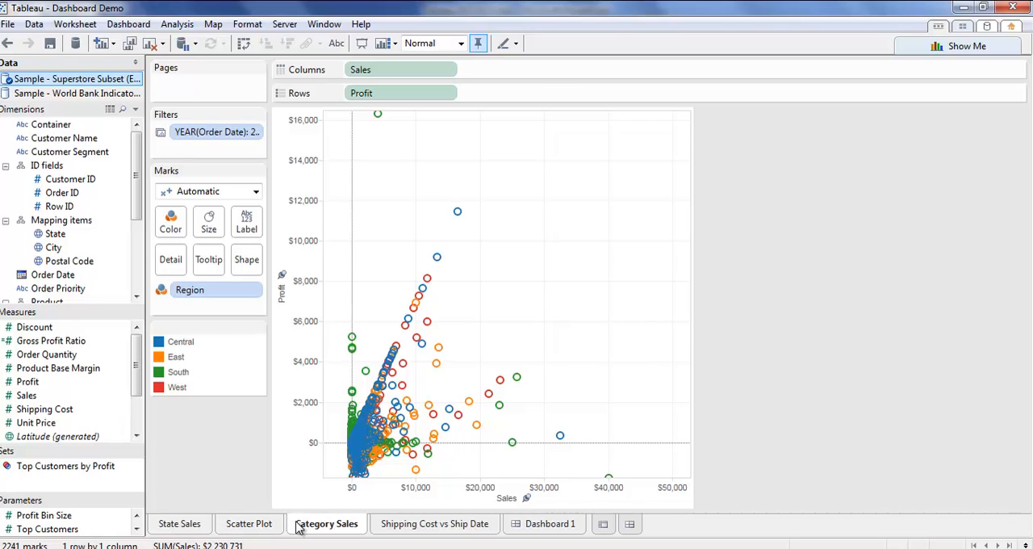
click(327, 523)
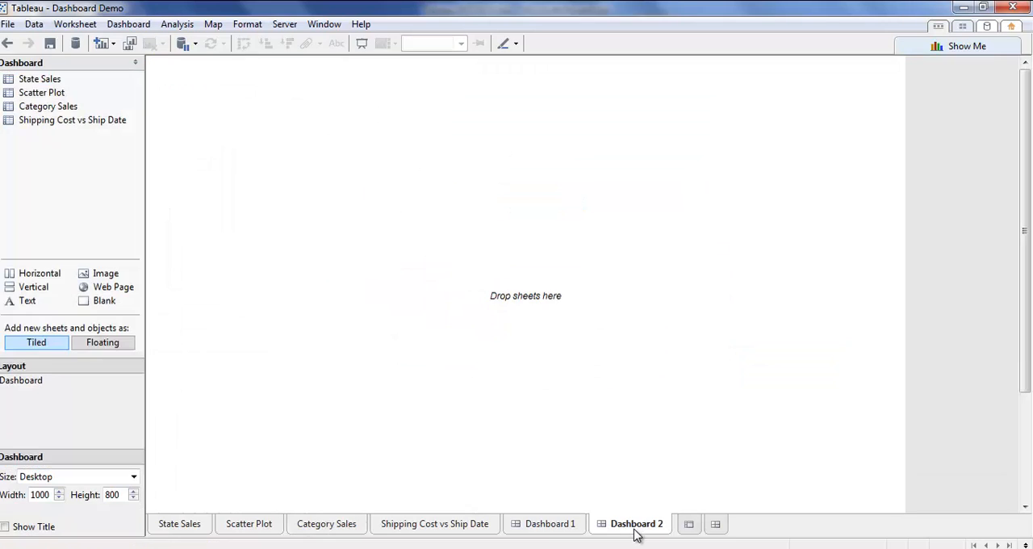
Step: Rename the new dashboard 'Sales Dashboard' and select the State Sales sheet
double_click(639, 523)
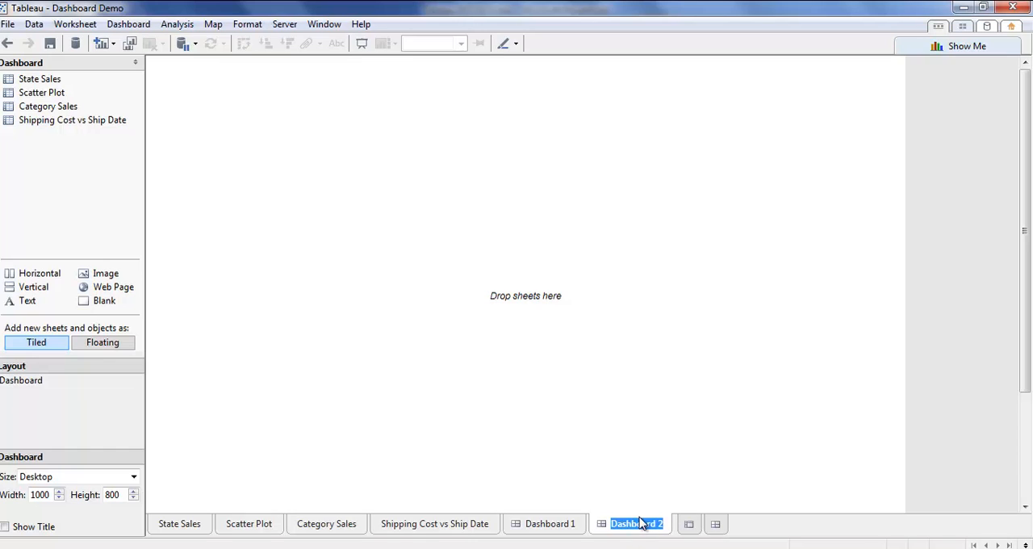
text(Sales)
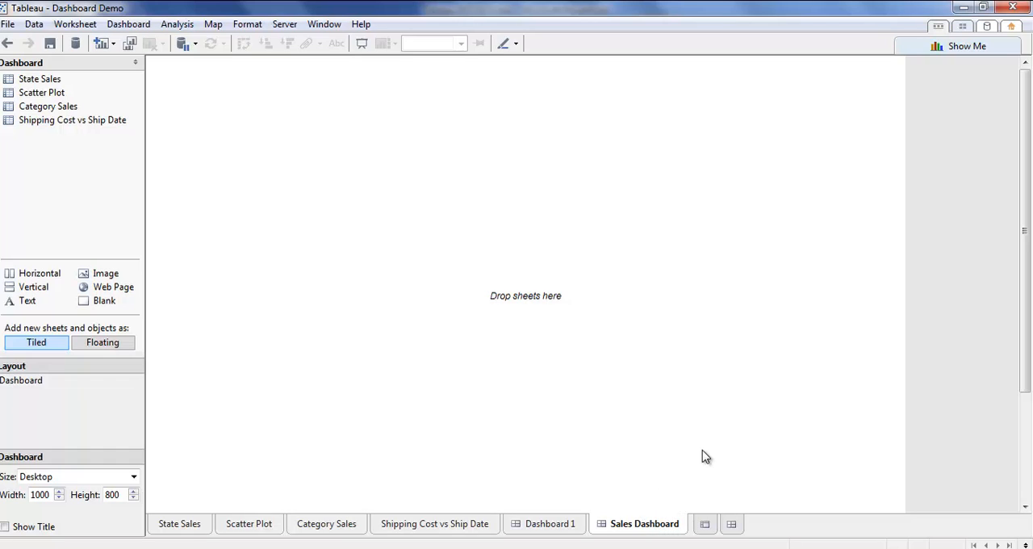
click(45, 78)
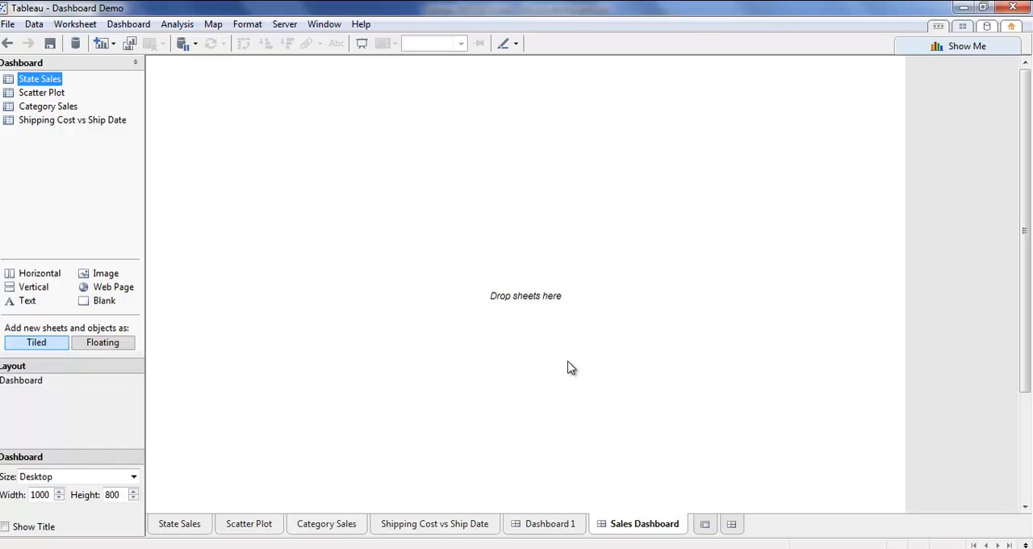
mouse_move(204, 139)
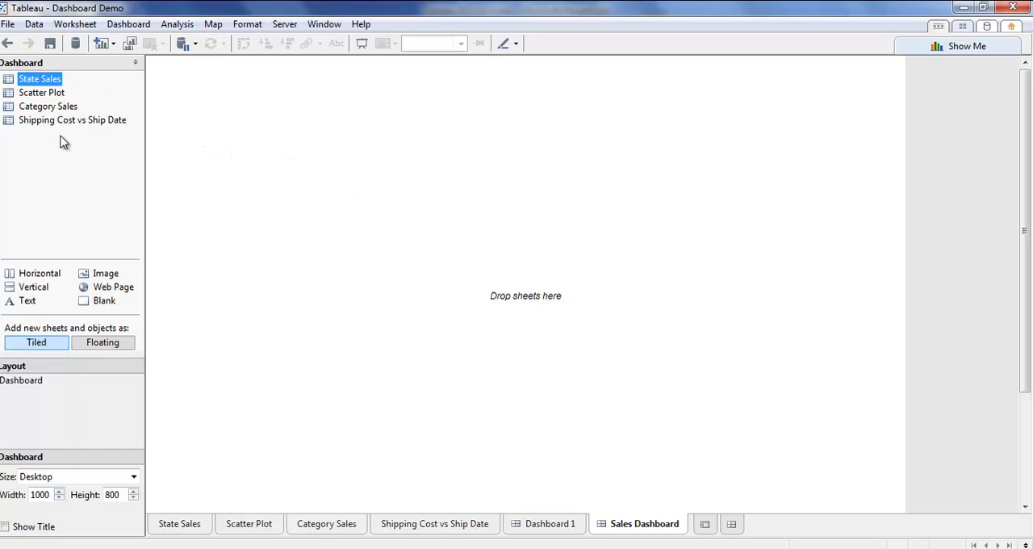
mouse_move(63, 136)
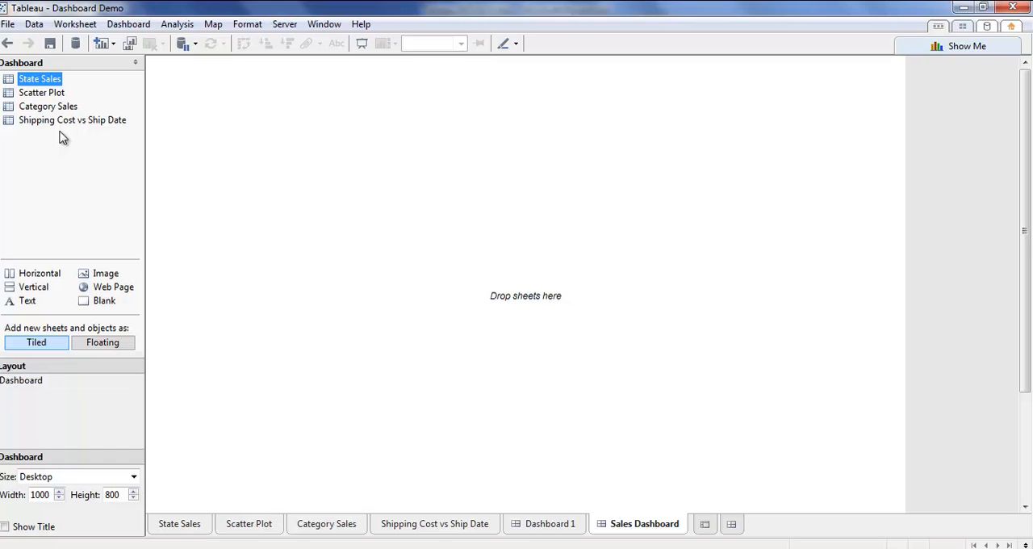
Step: Add the scatter plot and the category sales bars to the dashboard layout
click(42, 100)
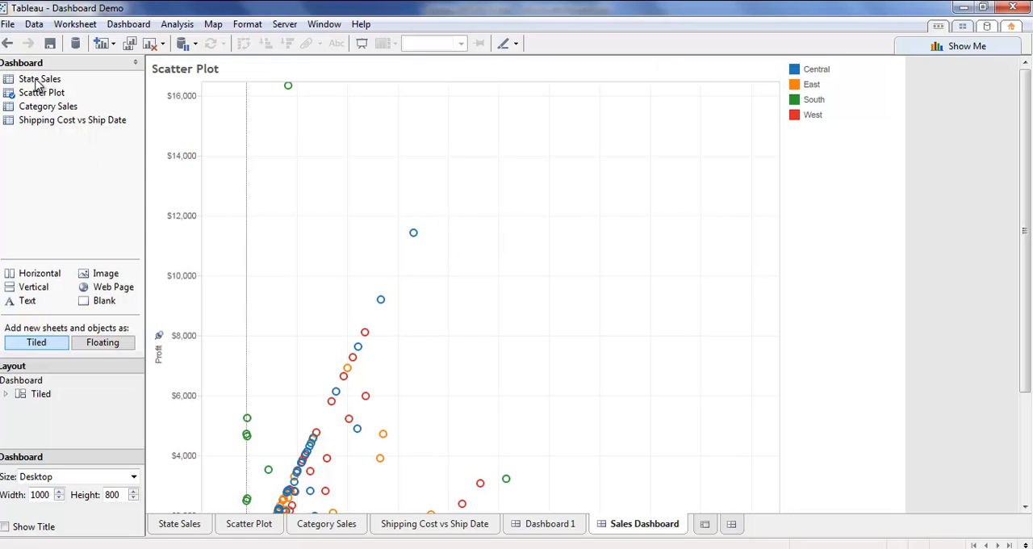
click(42, 78)
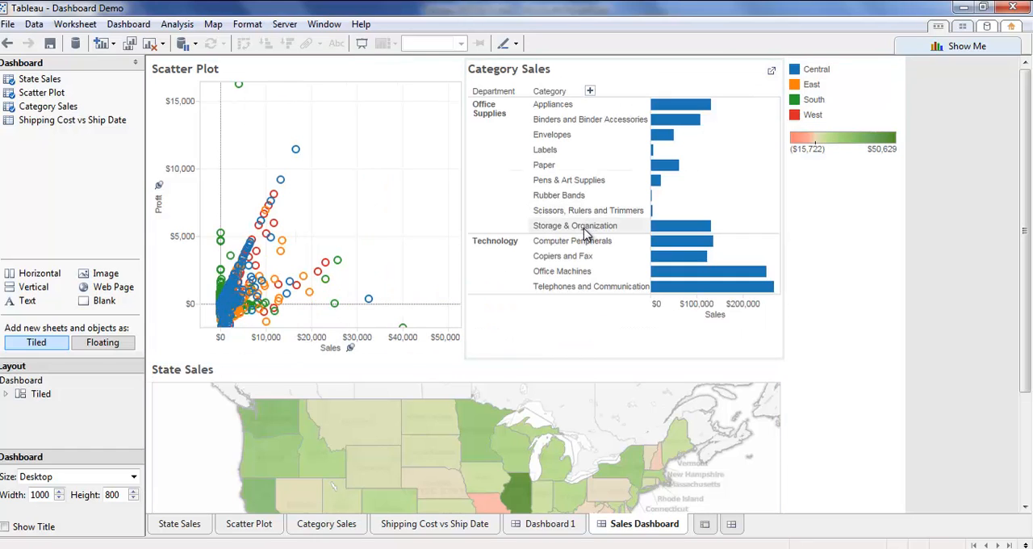
mouse_move(754, 428)
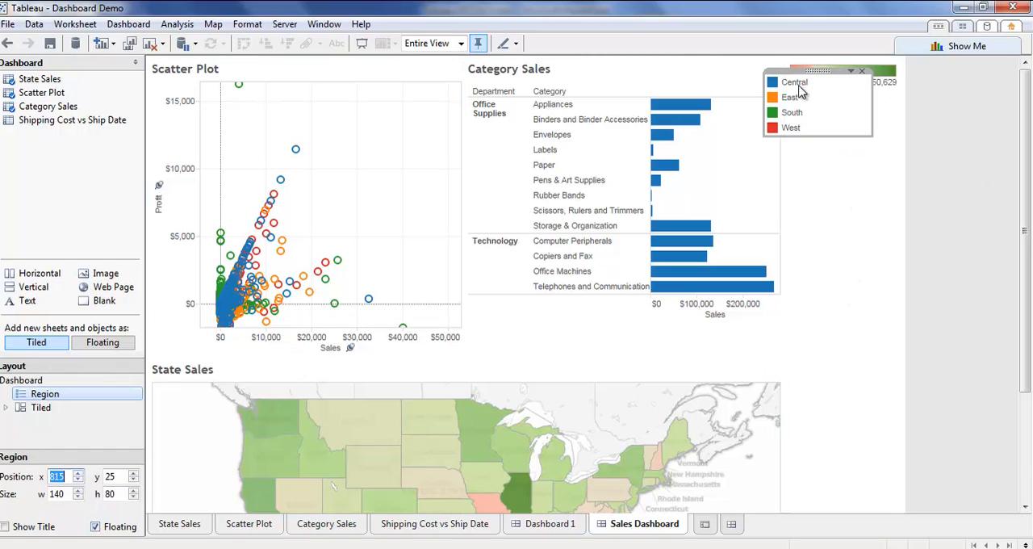
Step: Place the region legend in the scatter plot corner and the profit legend on the map
drag(815, 73, 836, 84)
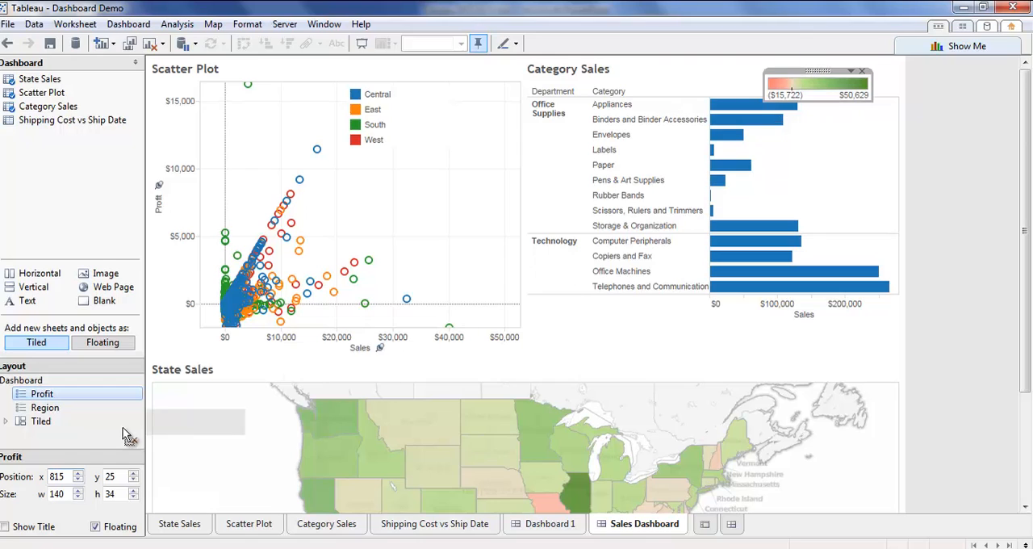
drag(815, 81, 213, 403)
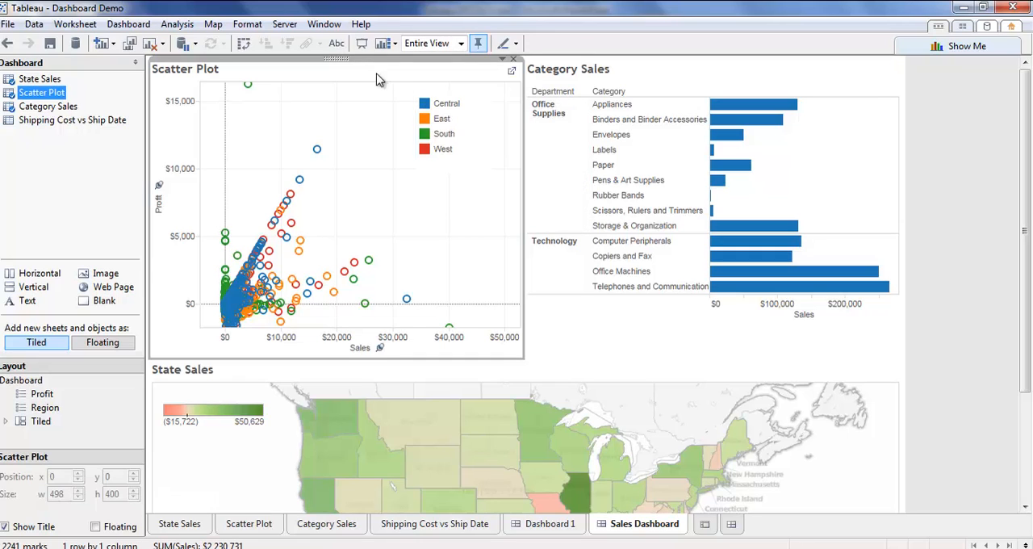
mouse_move(62, 494)
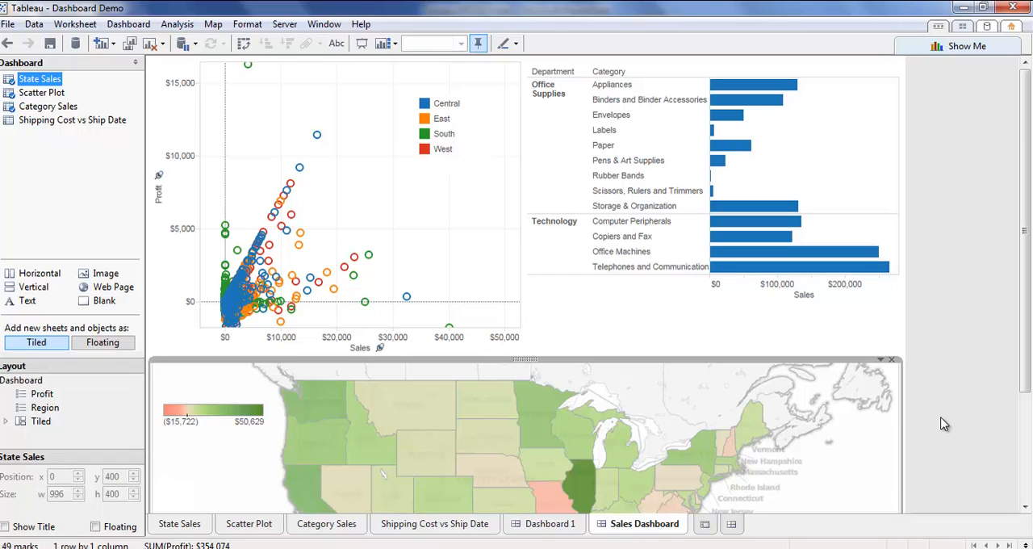
Step: On the State Sales worksheet, filter Order Date by year with all four years included
right_click(726, 97)
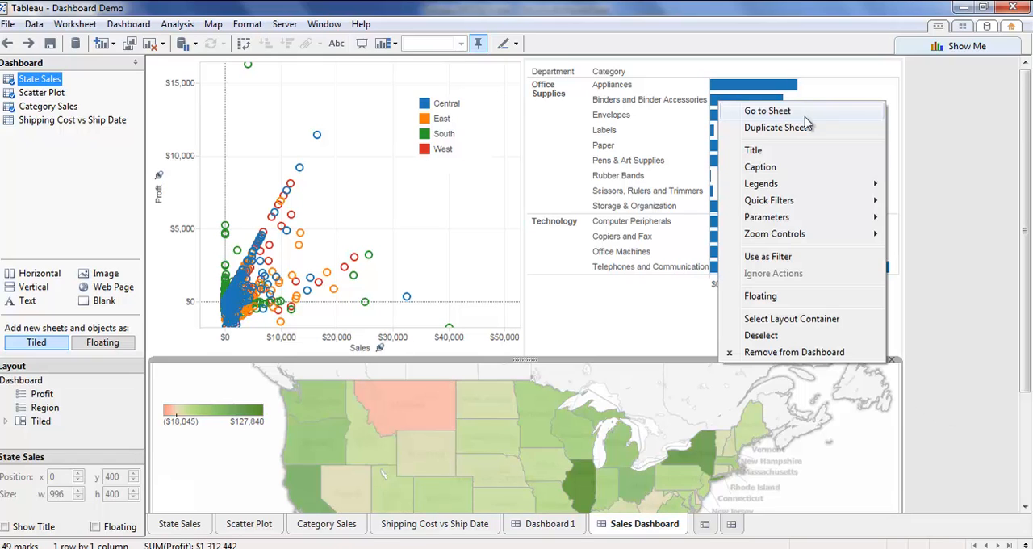
click(767, 110)
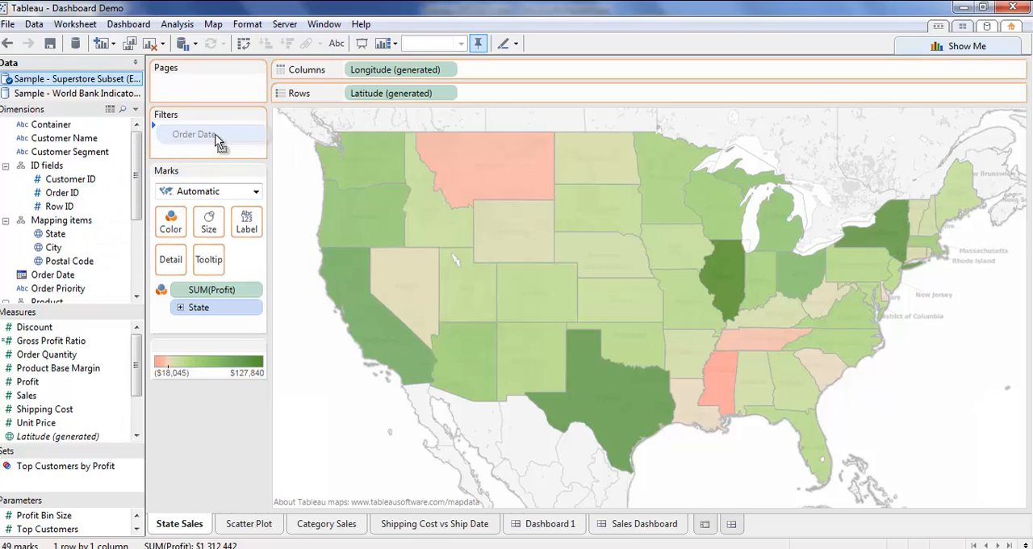
click(194, 134)
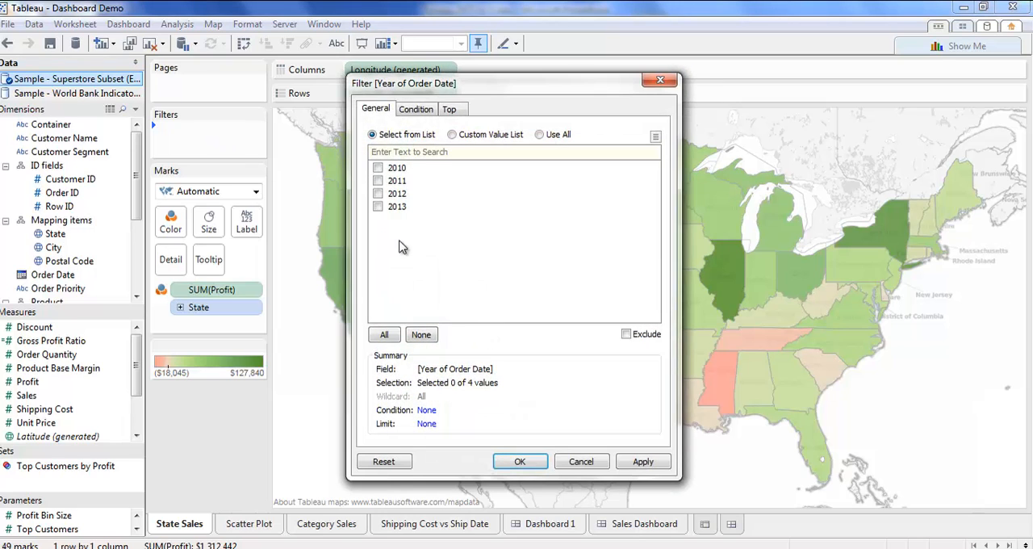
click(384, 334)
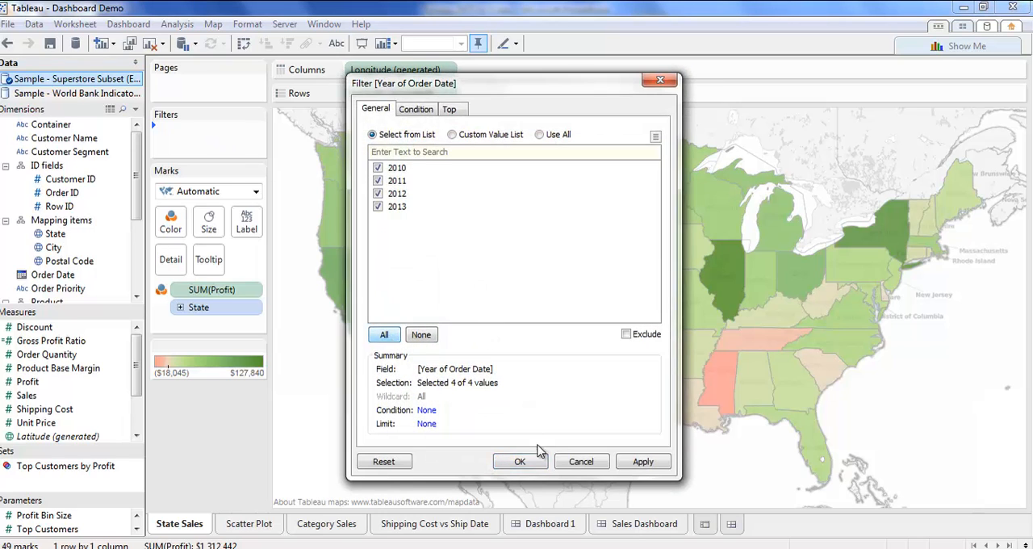
click(520, 462)
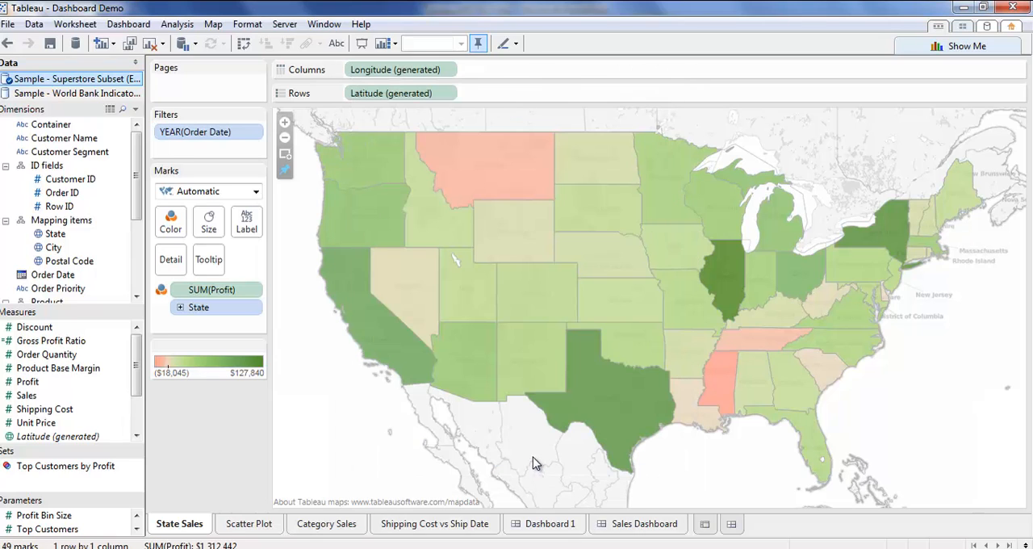
mouse_move(527, 449)
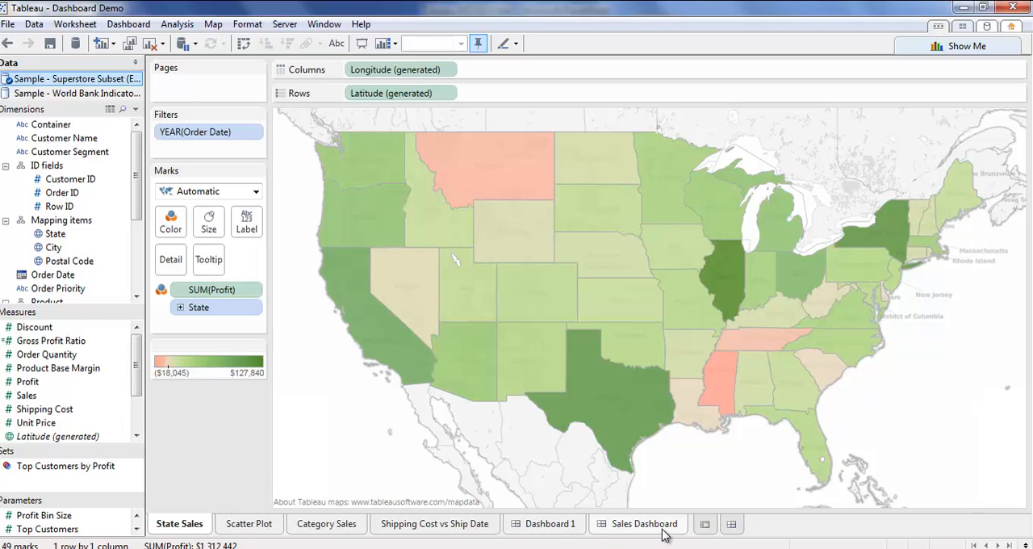
Step: Show the Year of Order Date filter on the Sales Dashboard as a slider
click(639, 523)
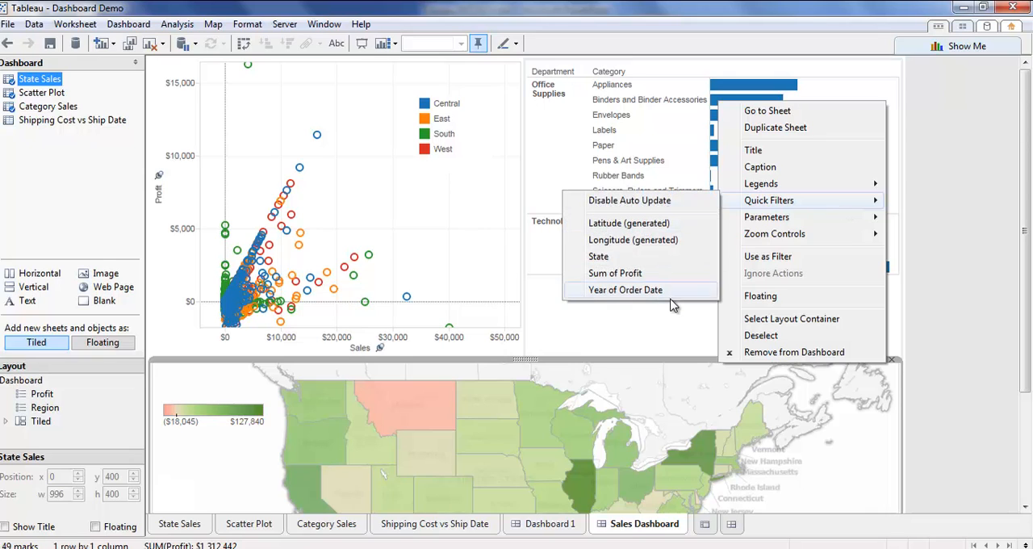
mouse_move(674, 297)
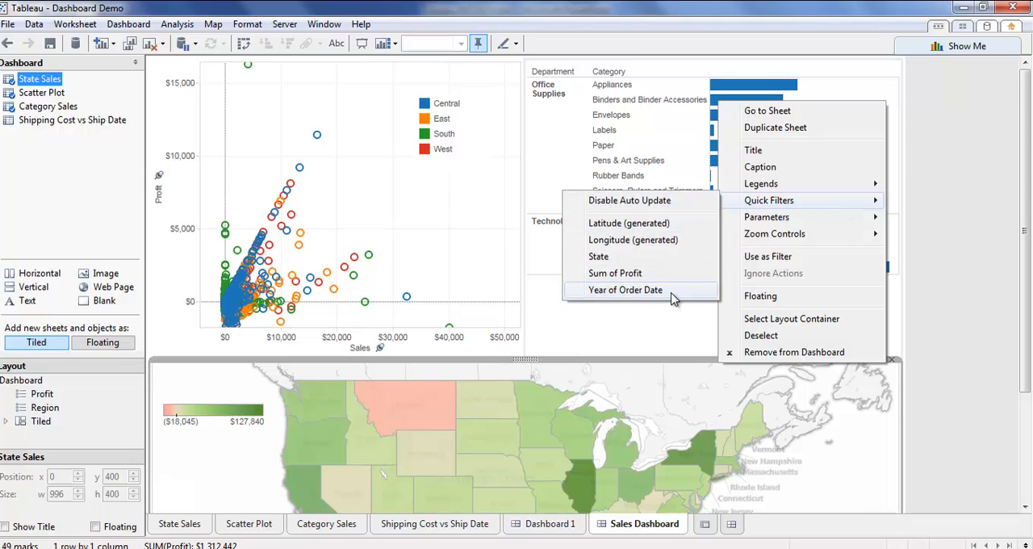
click(625, 291)
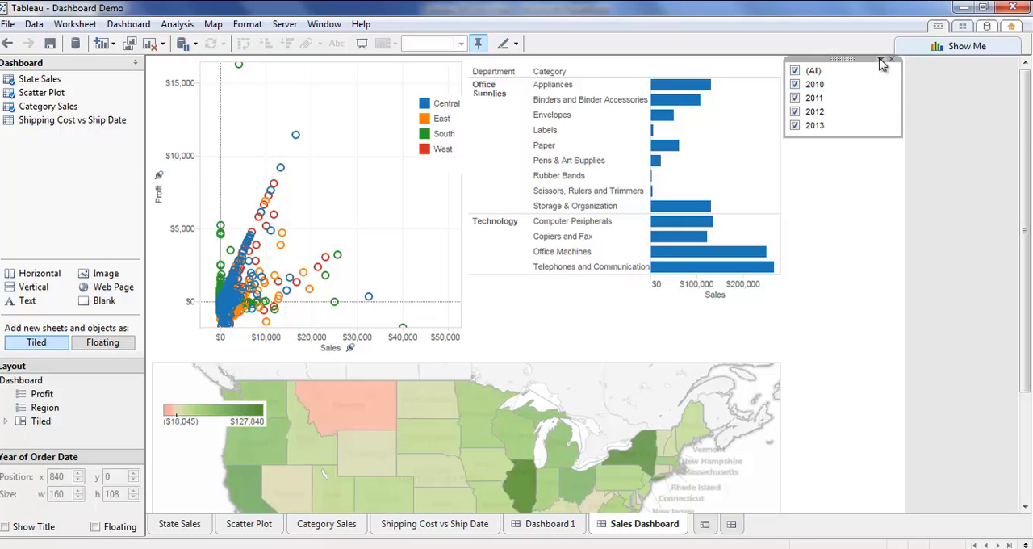
click(880, 61)
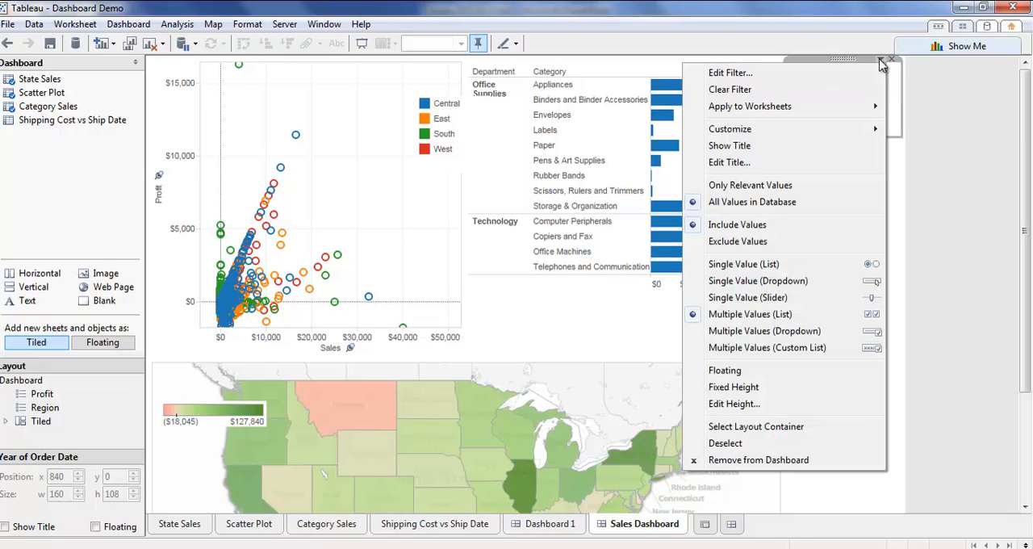
mouse_move(801, 345)
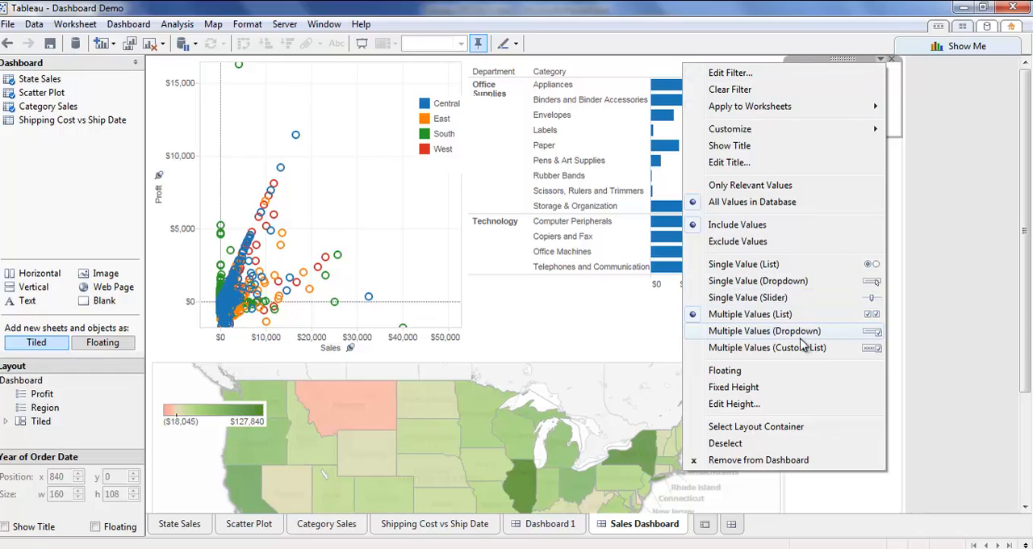
click(750, 297)
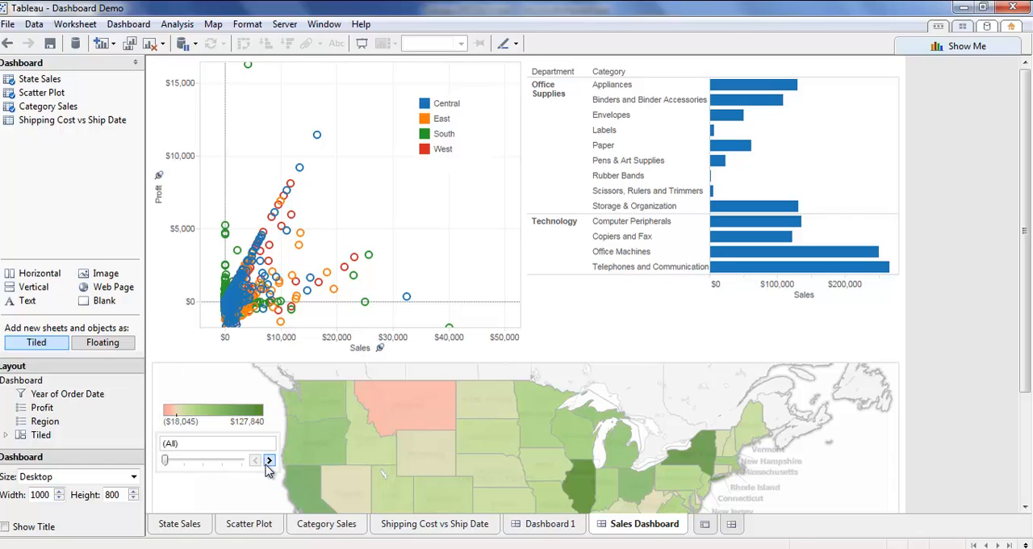
Step: Step the year slider through 2010 and 2011 up to 2012
click(270, 459)
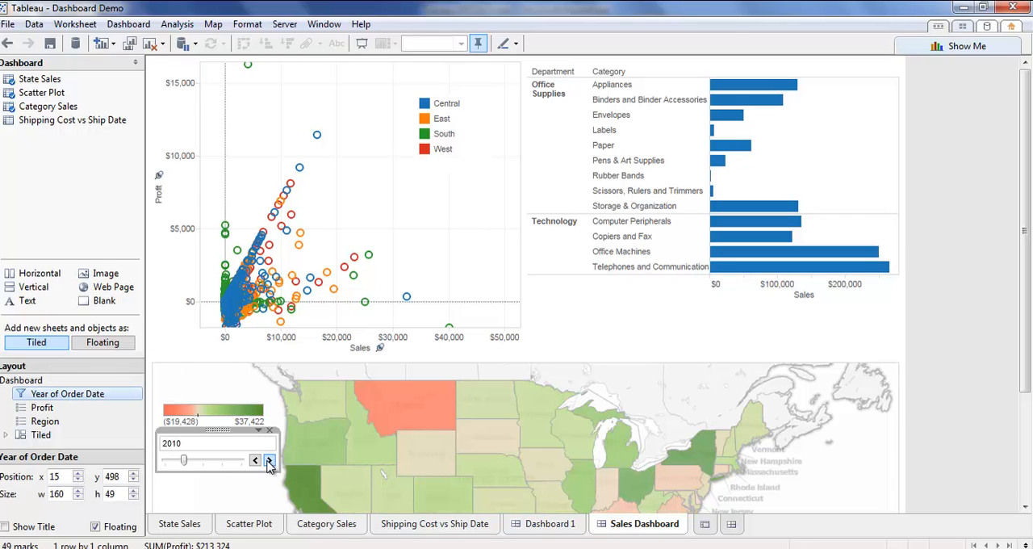
click(268, 458)
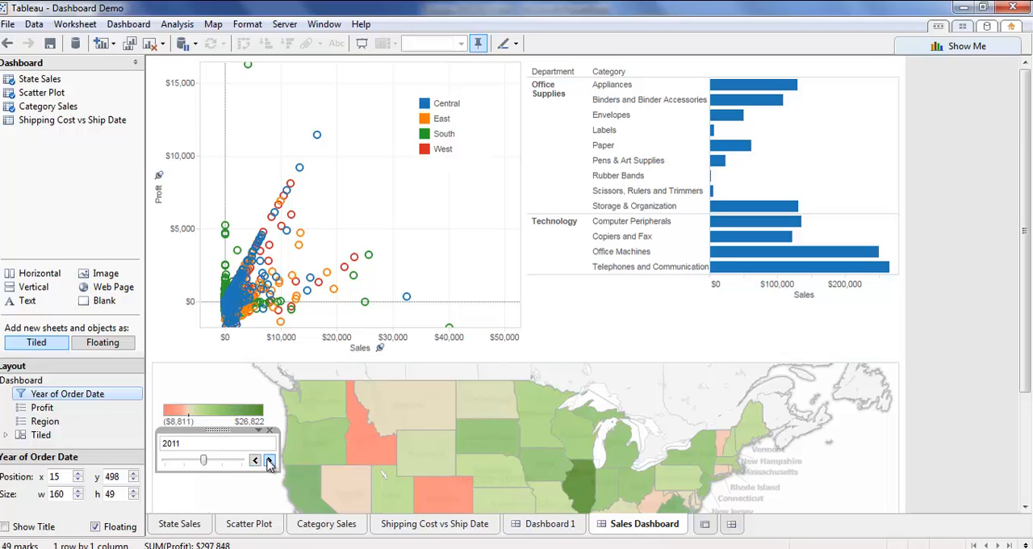
click(274, 458)
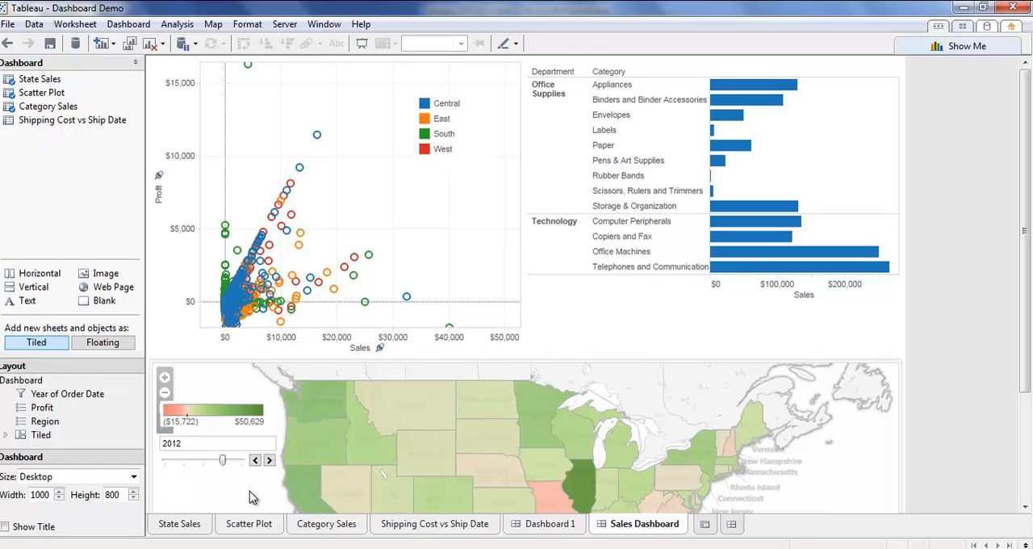
mouse_move(299, 511)
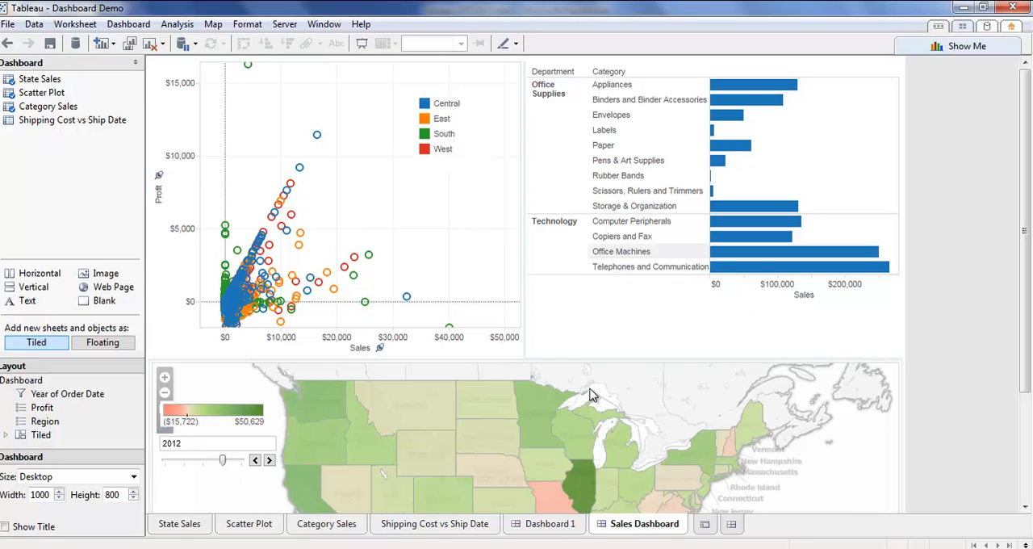
mouse_move(329, 436)
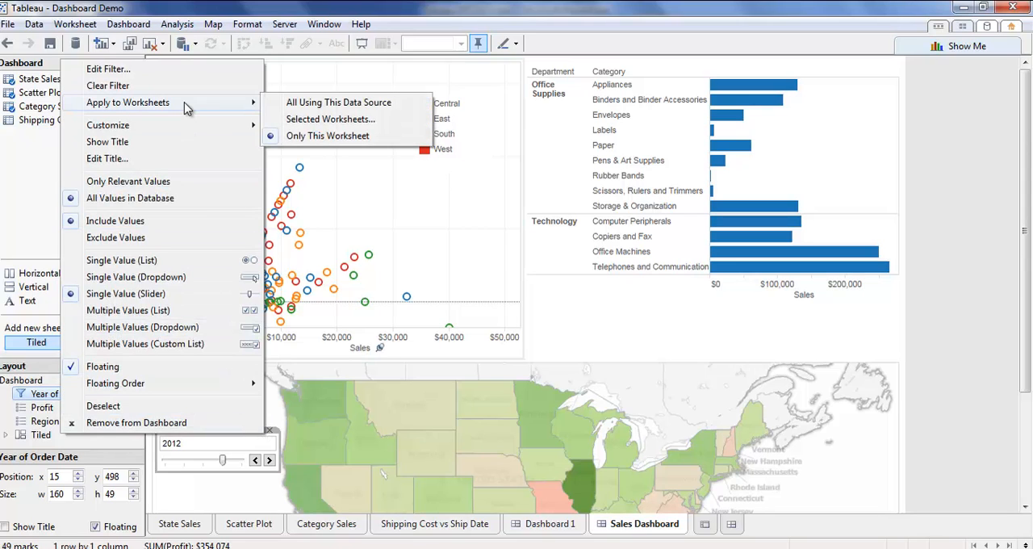
mouse_move(329, 120)
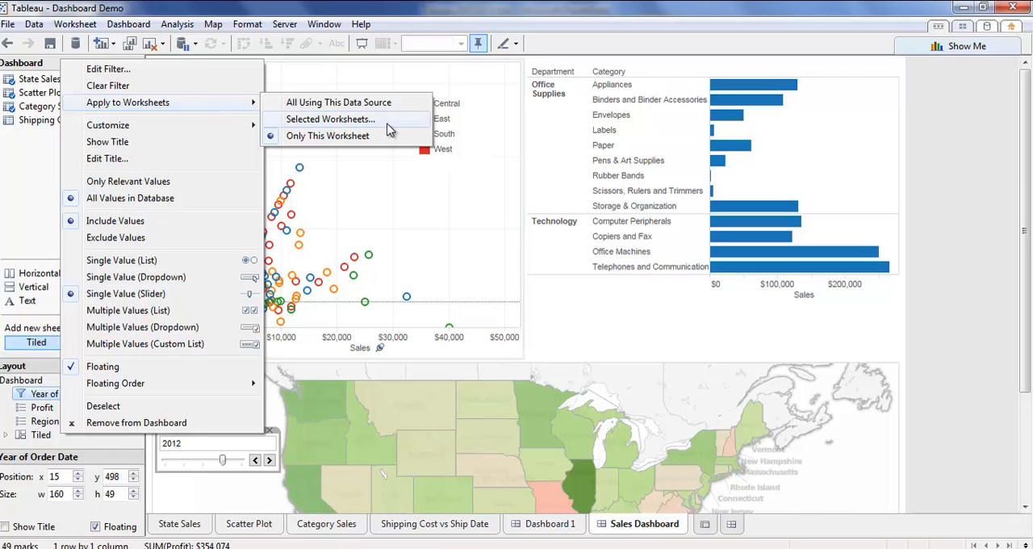
Step: Apply the year filter to the Scatter Plot and Category Sales sheets as well
click(329, 119)
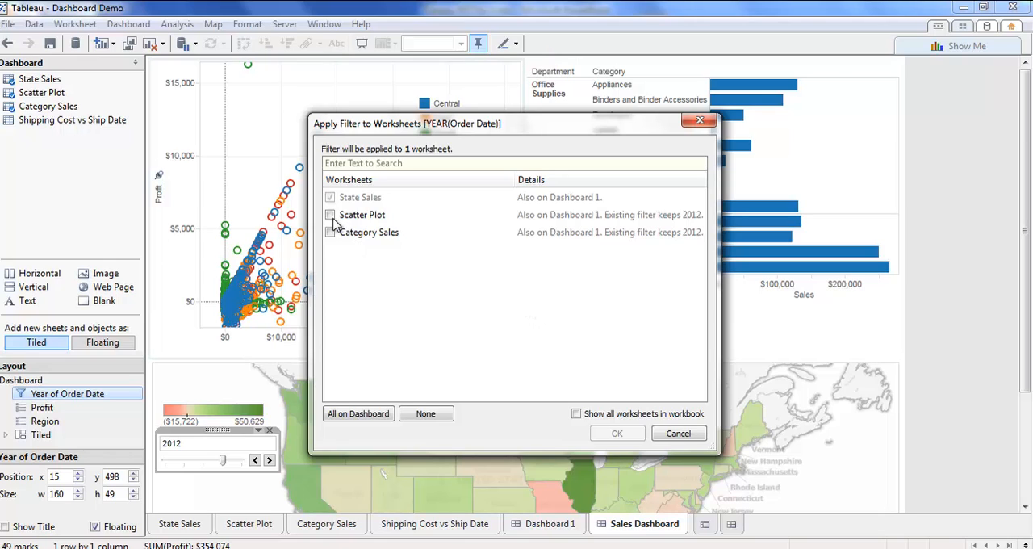
click(330, 215)
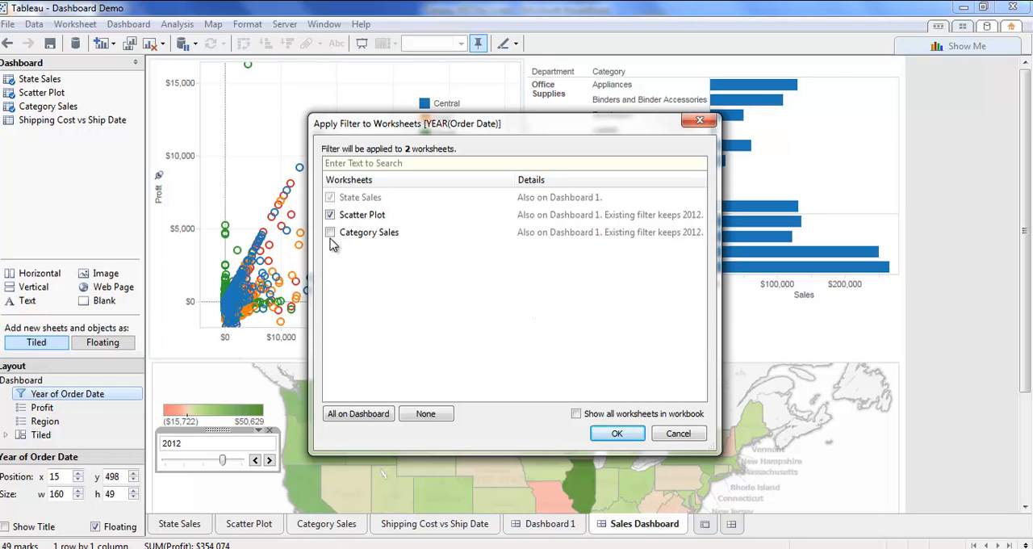
click(330, 233)
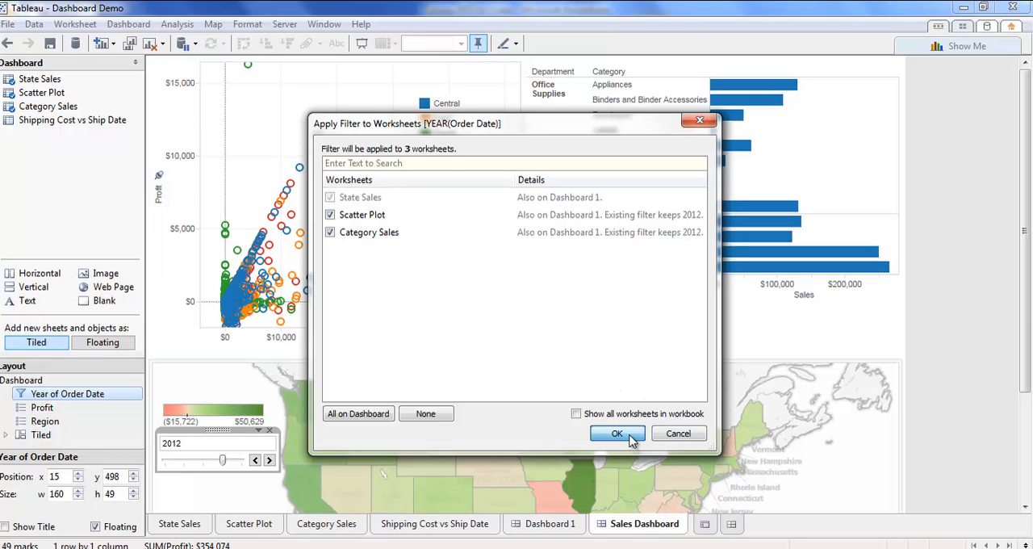
click(617, 432)
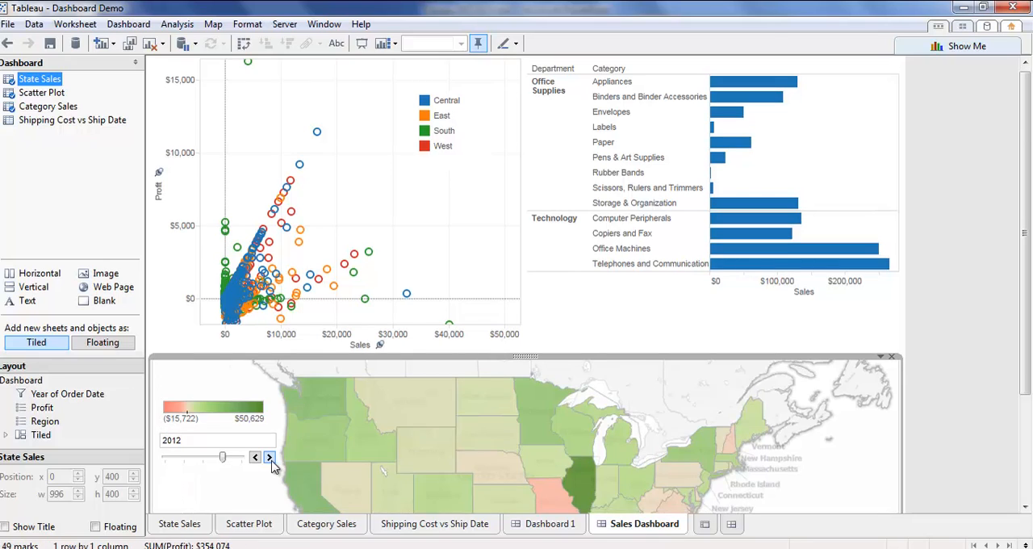
Step: Run the year slider up to 2013 and back down to 2010, redrawing all three charts
click(271, 455)
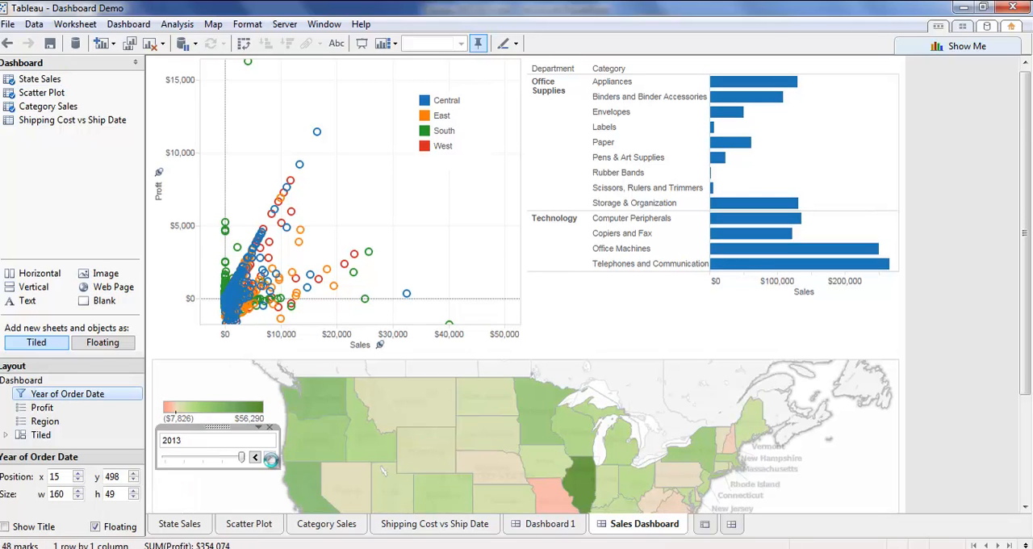
click(264, 456)
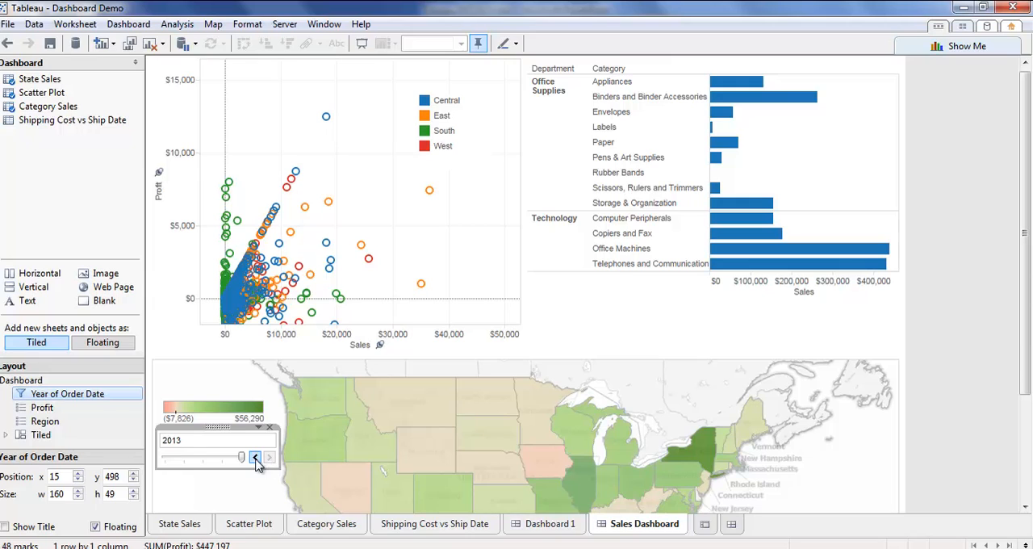
click(262, 455)
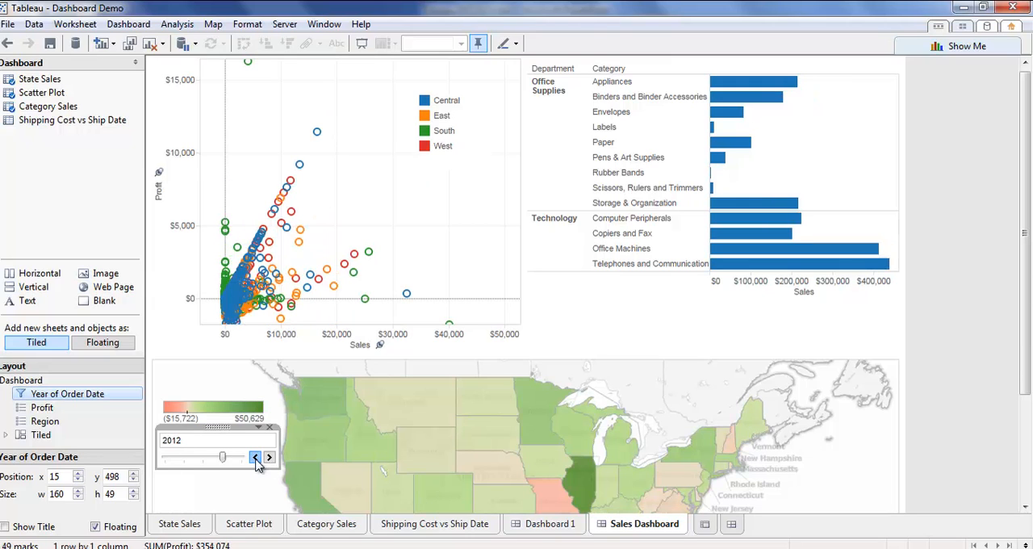
click(257, 457)
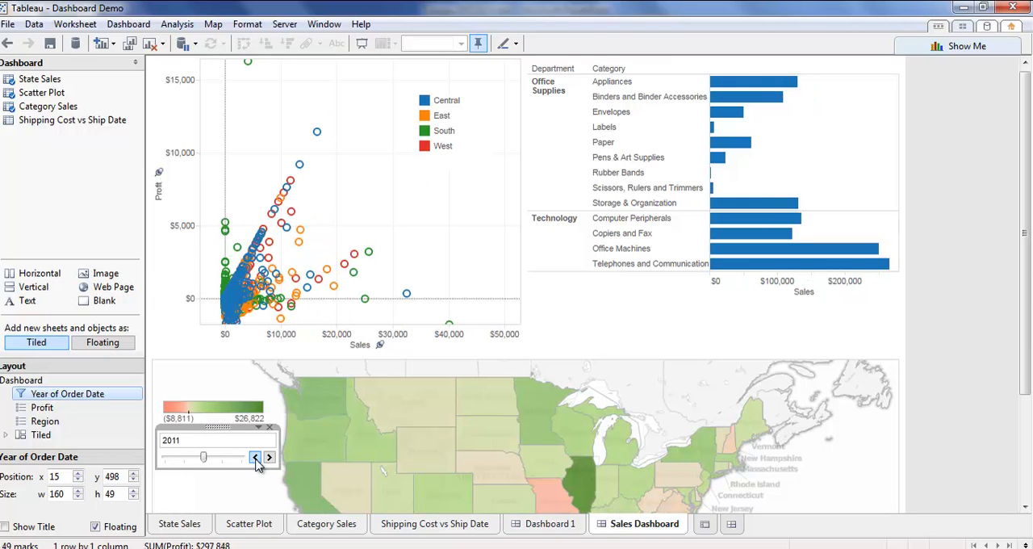
click(258, 457)
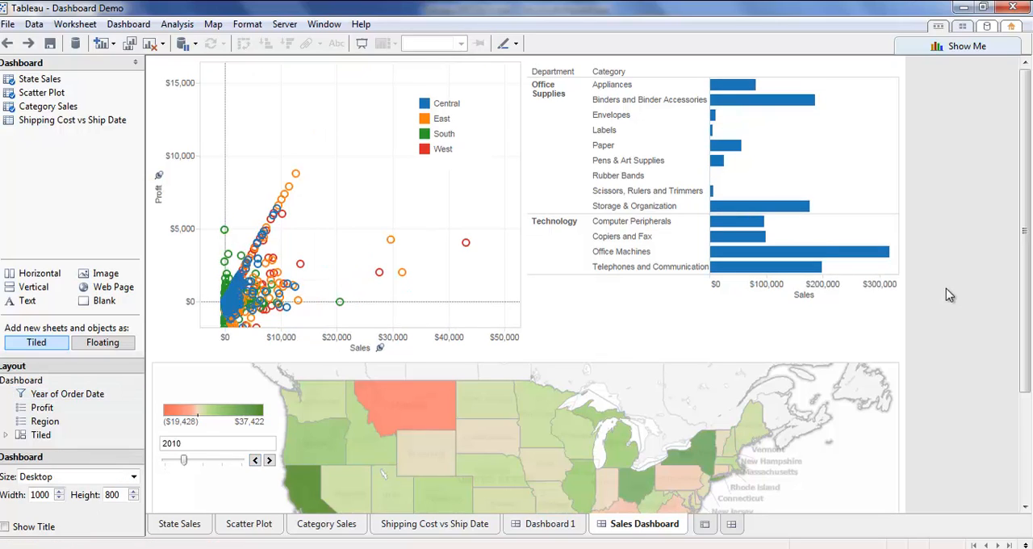
mouse_move(962, 265)
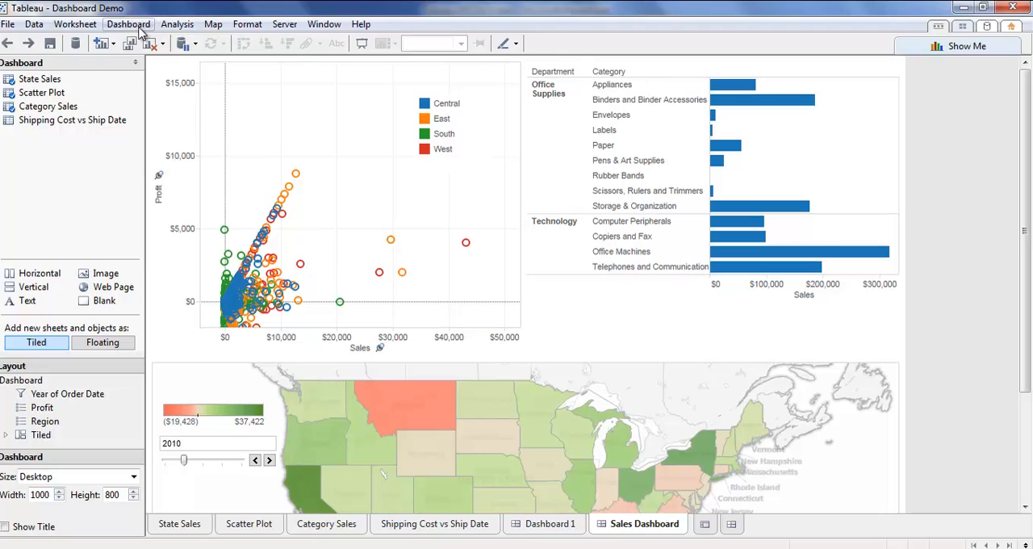
Step: Show the dashboard title and highlight the East region from the colour legend
click(129, 23)
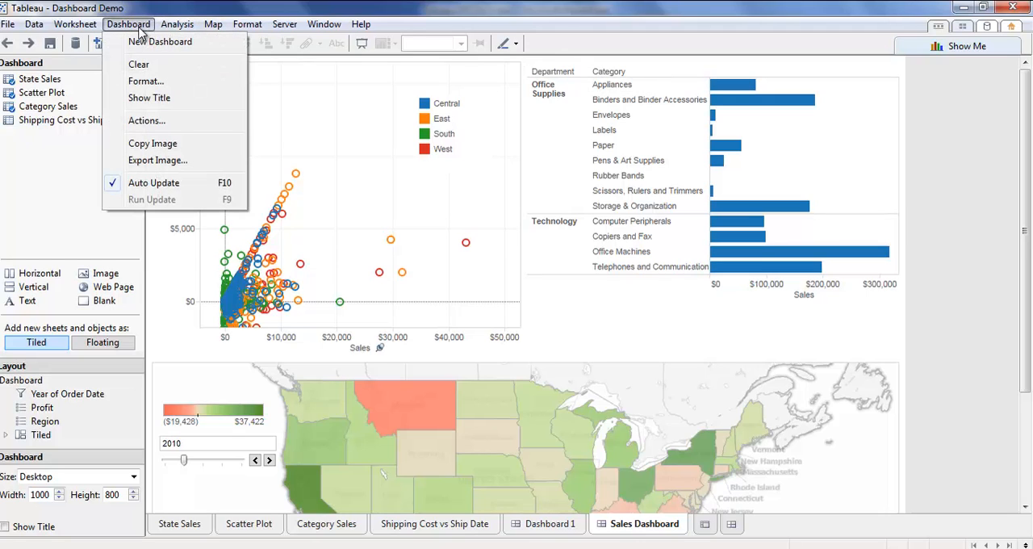
mouse_move(148, 97)
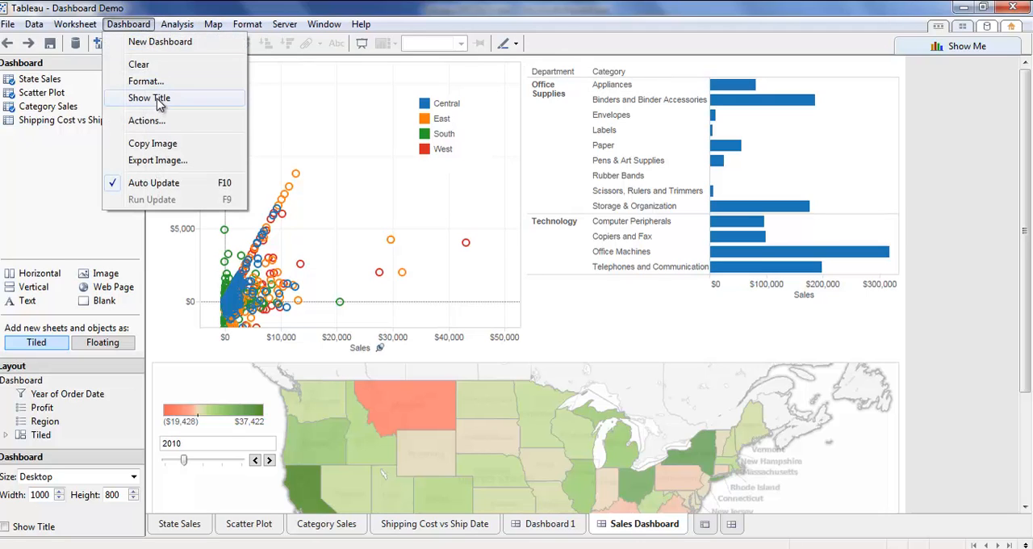
click(152, 97)
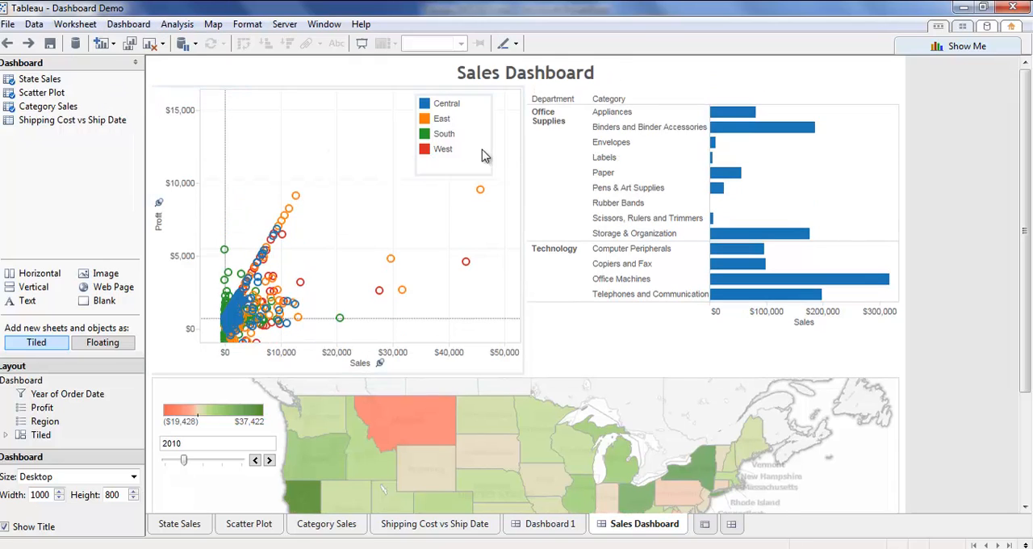
click(524, 72)
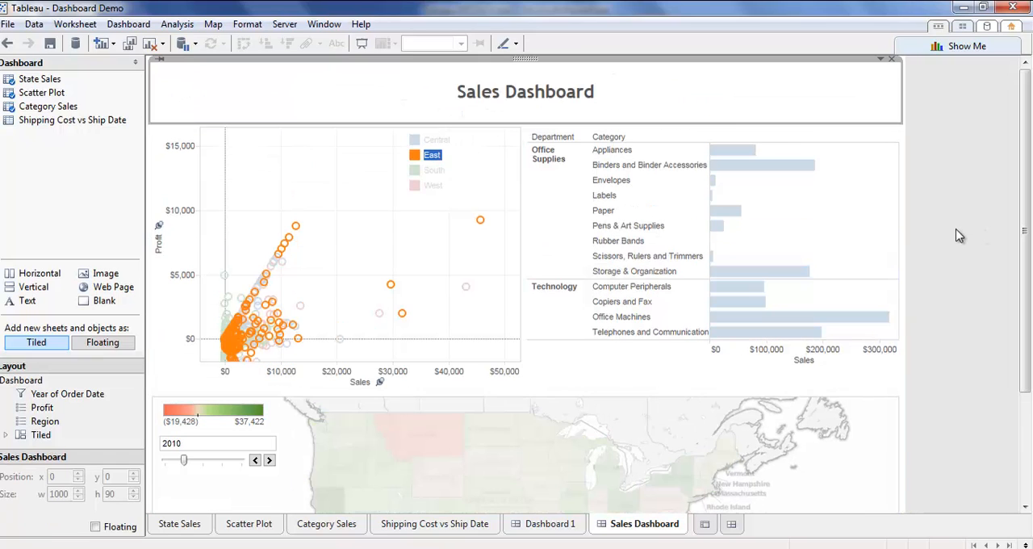
mouse_move(927, 223)
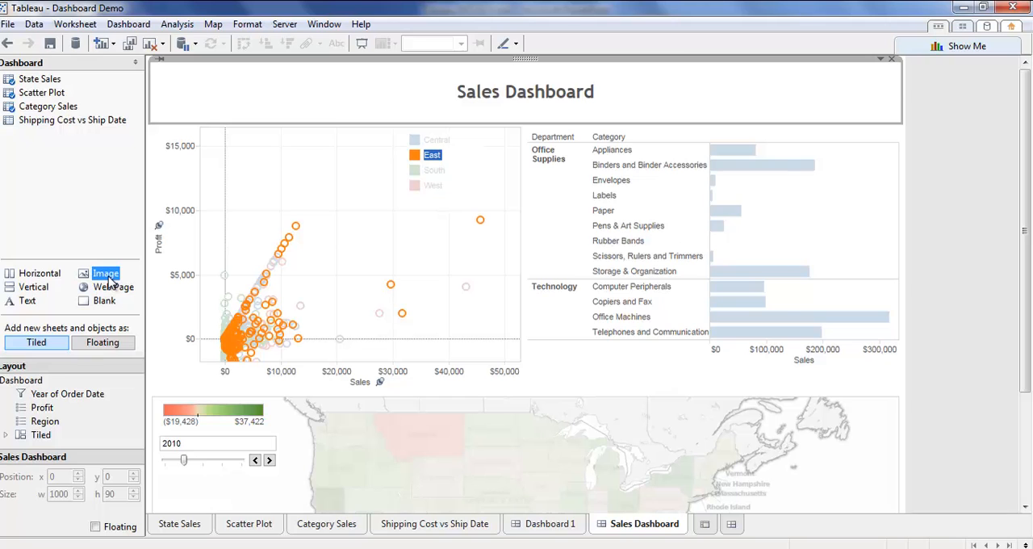
Step: Insert Logo.png as a floating image and fit it into the top-left corner
click(105, 273)
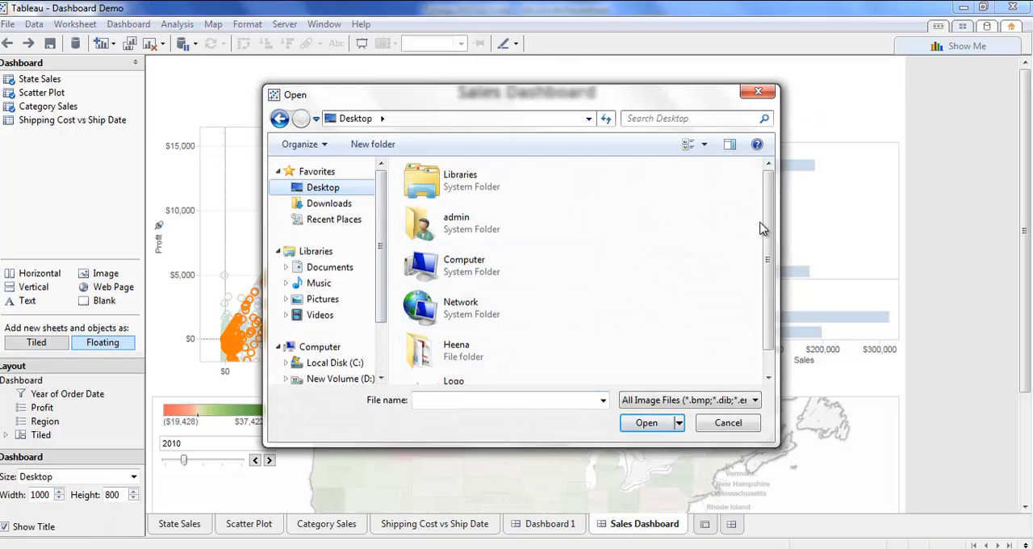
click(454, 363)
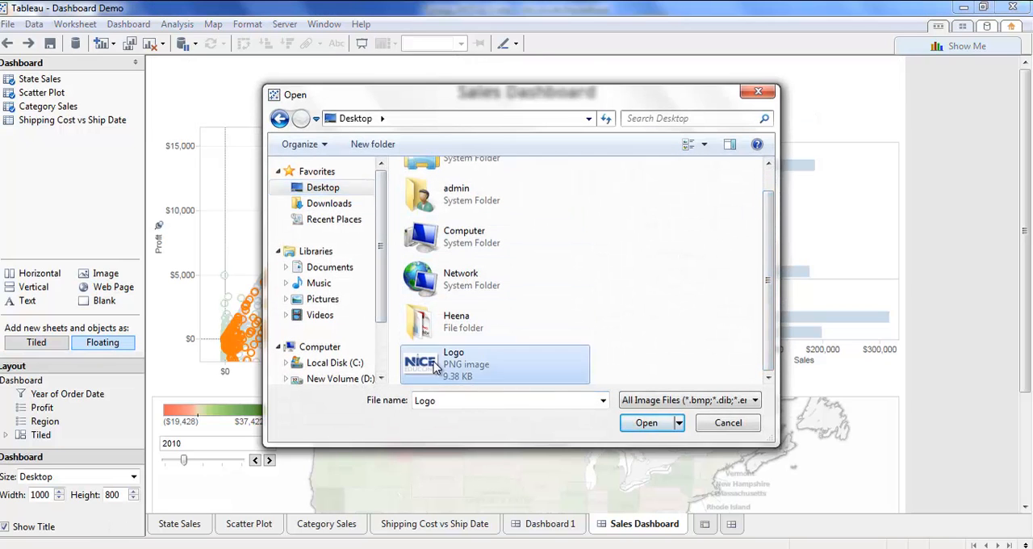
click(646, 423)
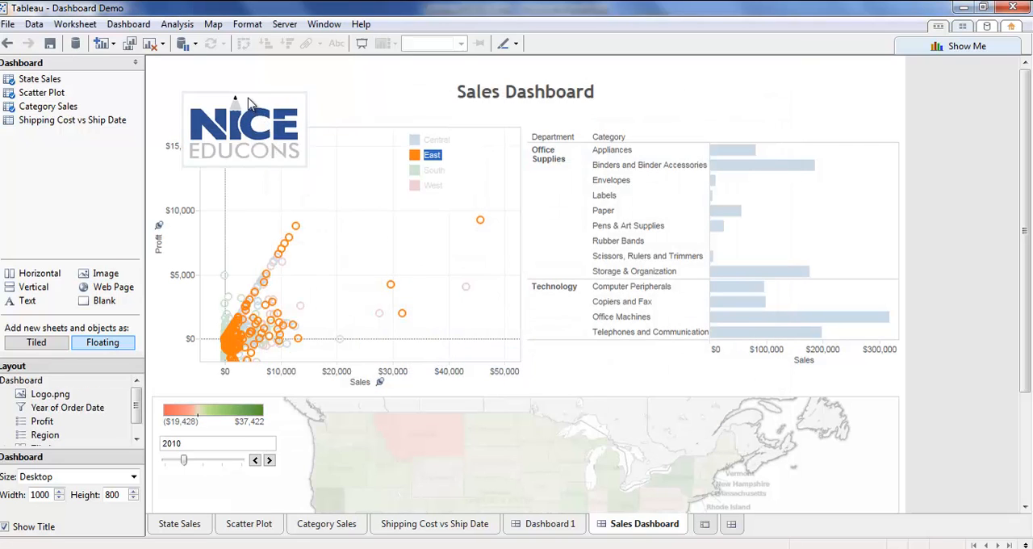
click(245, 129)
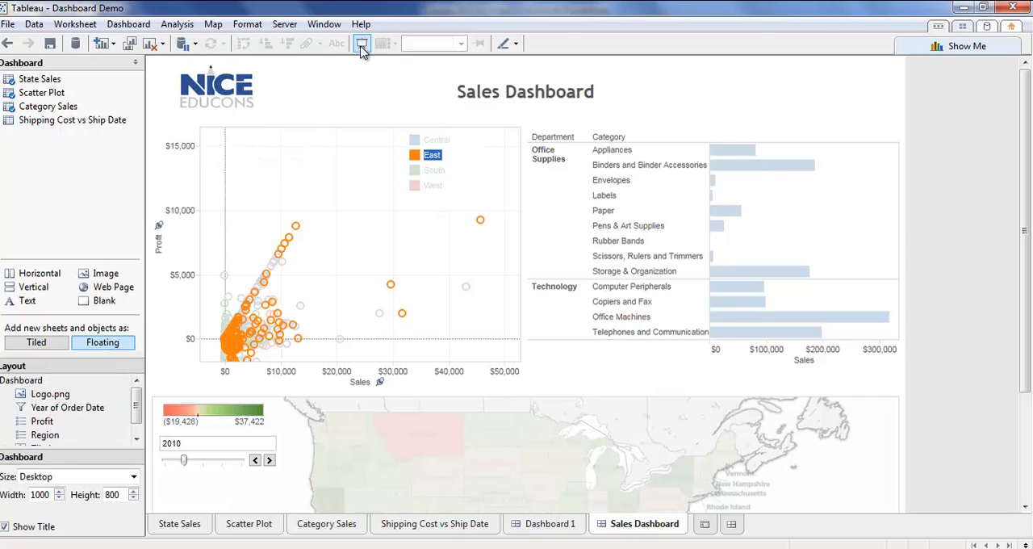
Step: Enter presentation mode and step the year slider forward to 2011
click(366, 42)
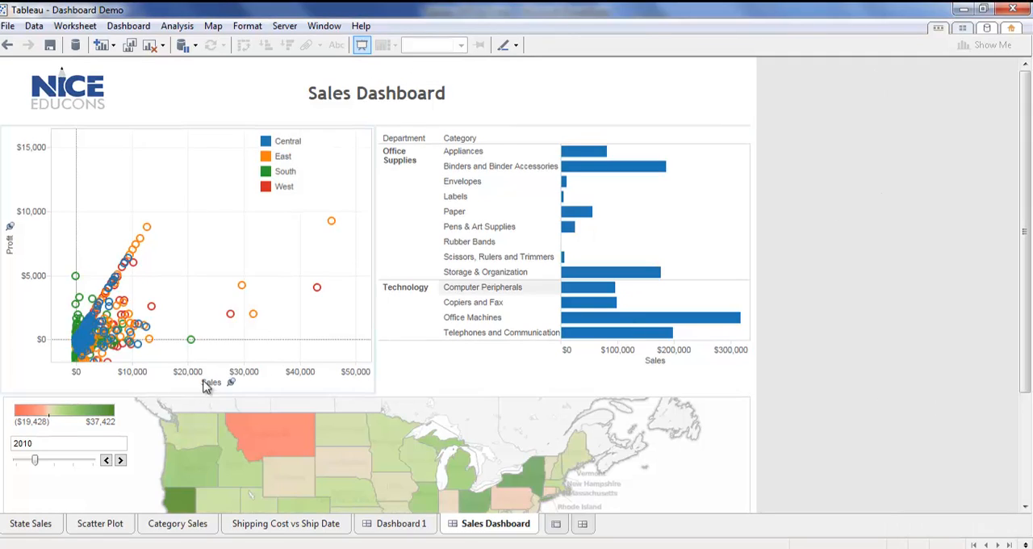
click(120, 460)
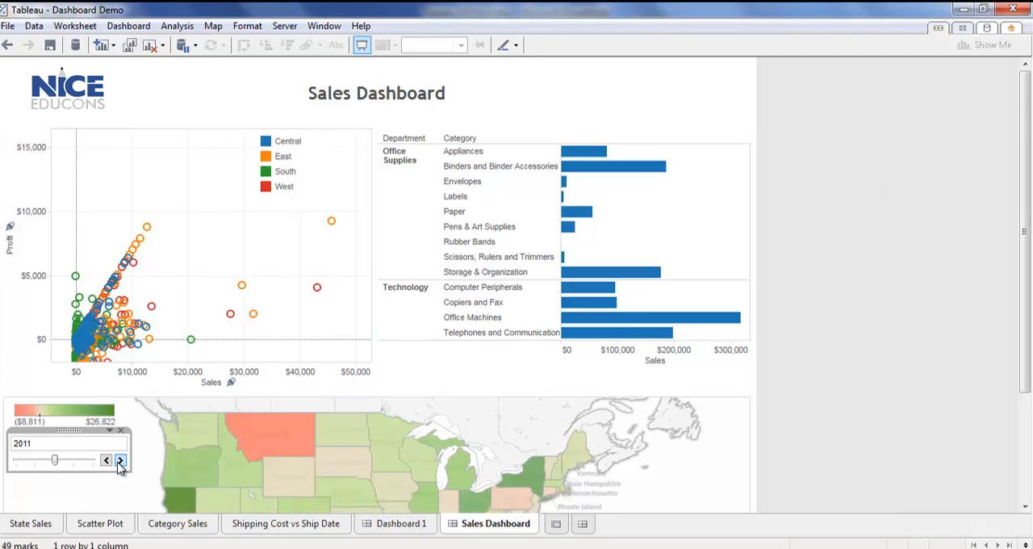
click(120, 460)
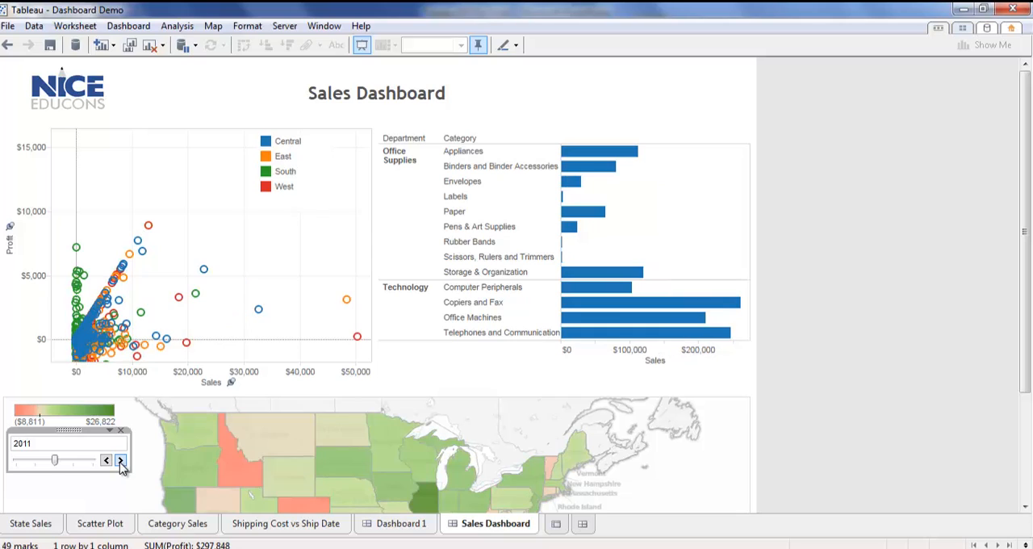